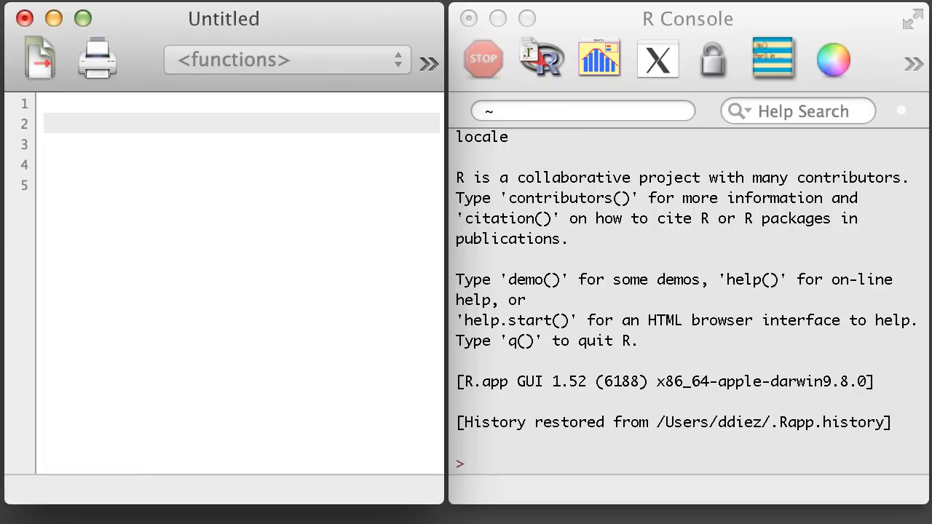
Define v <- c(10, 20, 30, 40, 50, 60) on script line 2 and run it.
{"action": "left_click", "coordinate": [218, 123]}
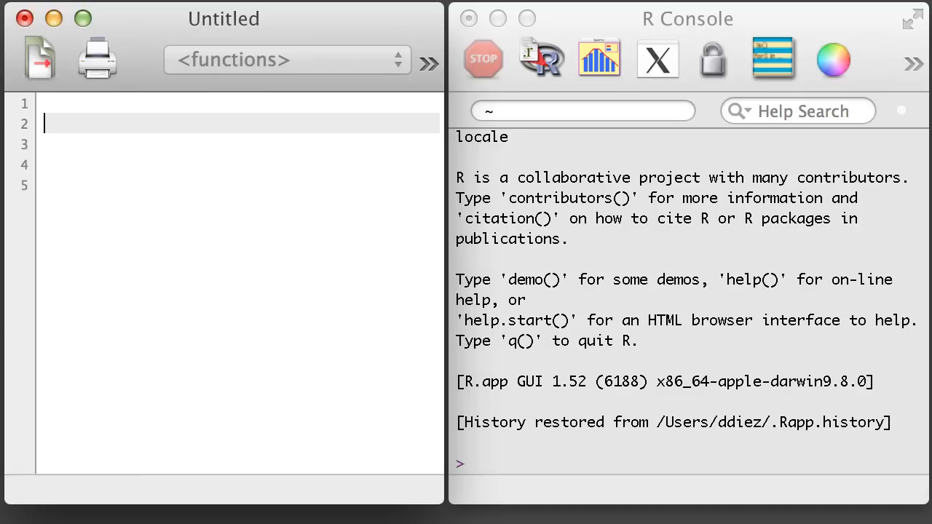
{"action": "type", "text": "v <- c("}
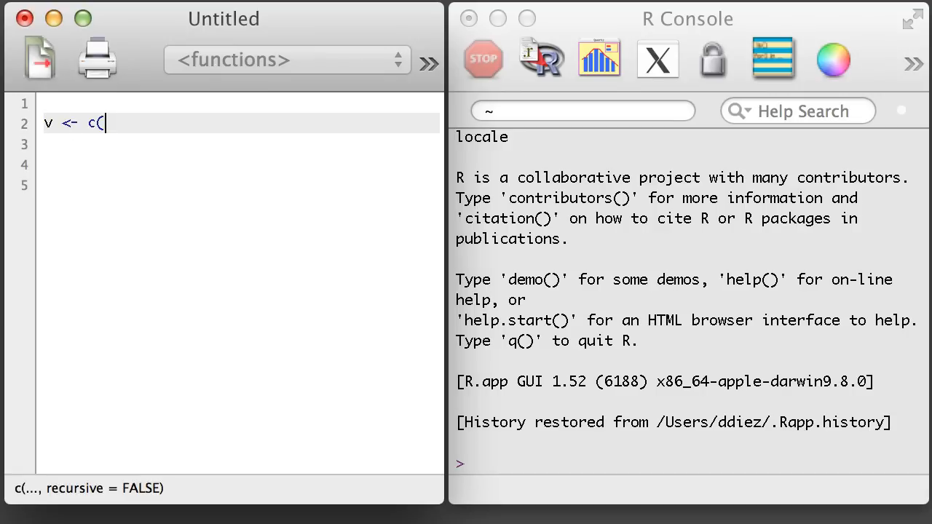
{"action": "type", "text": "10, 20, 30, 40"}
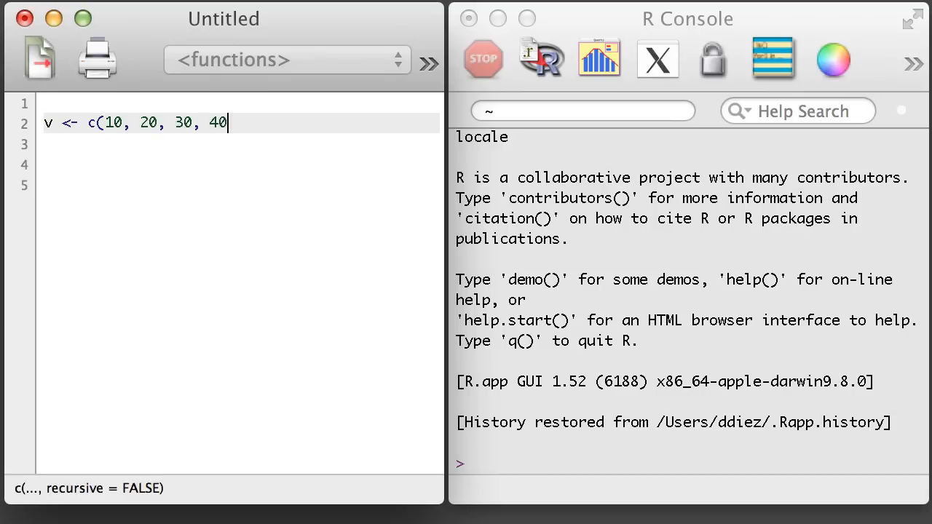
{"action": "type", "text": ", 50, 60)"}
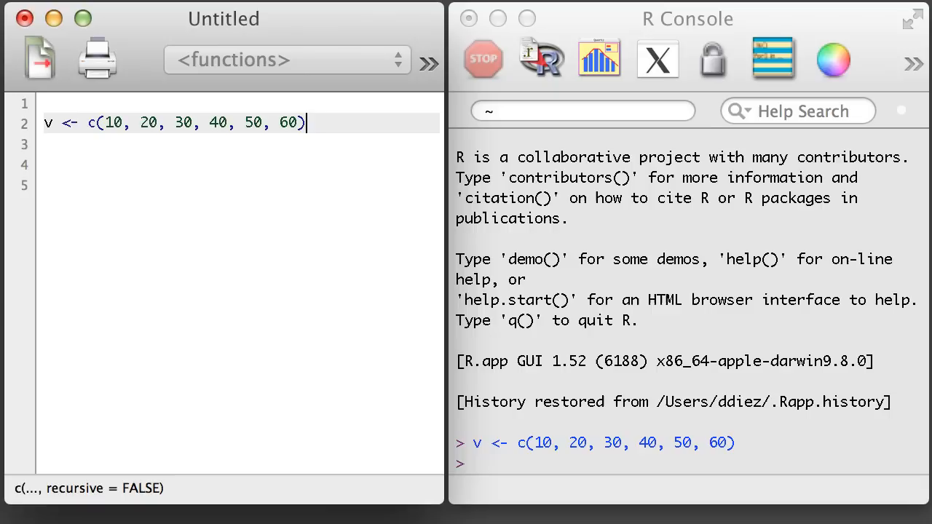
{"action": "type", "text": "v"}
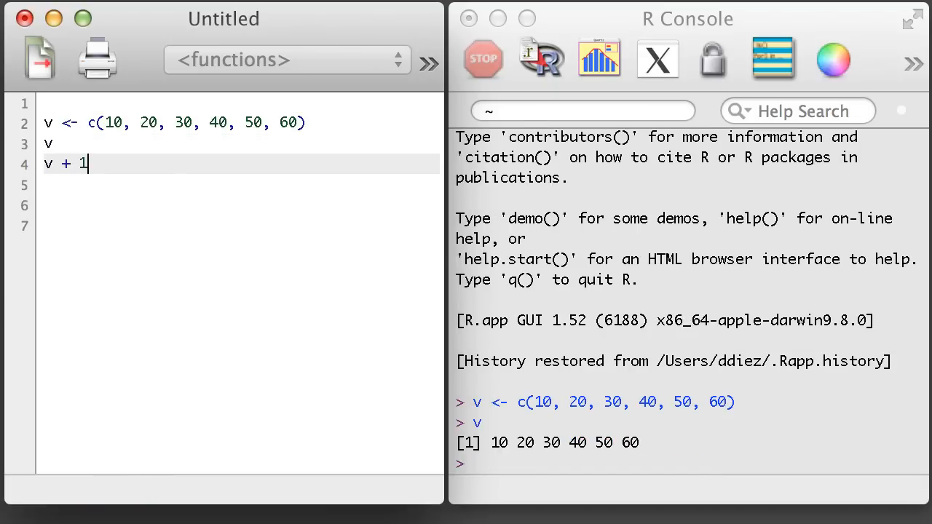
Run v + 1 and 2*v, returning 11–61 and 20–120 in the console.
{"action": "key", "text": "Return"}
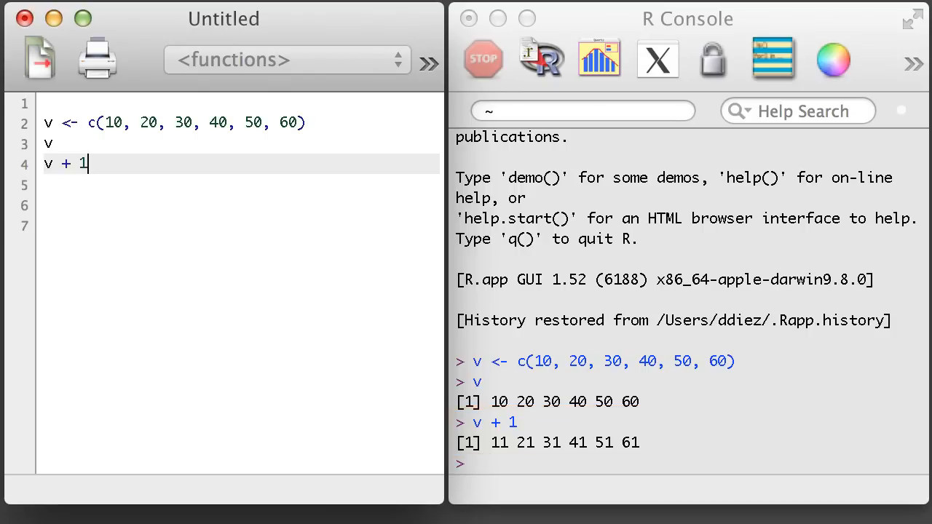
{"action": "type", "text": "2*v"}
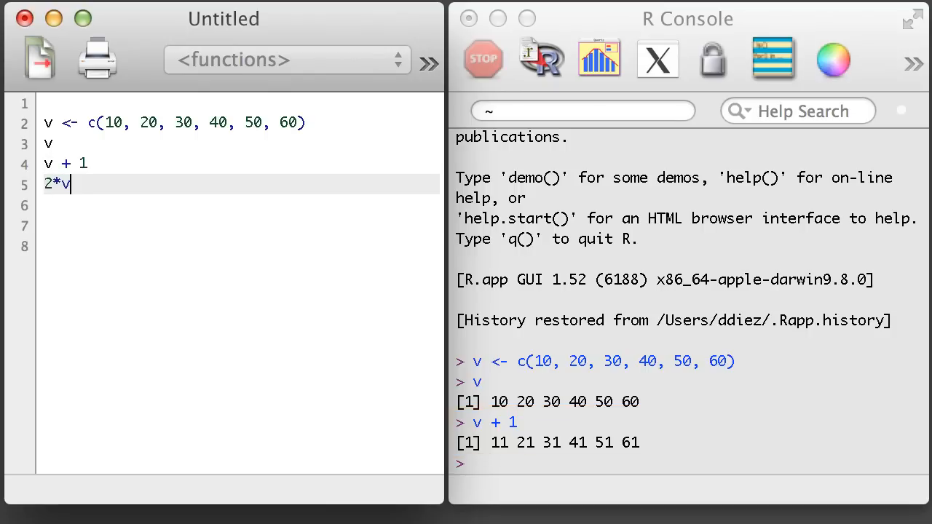
{"action": "key", "text": "Return"}
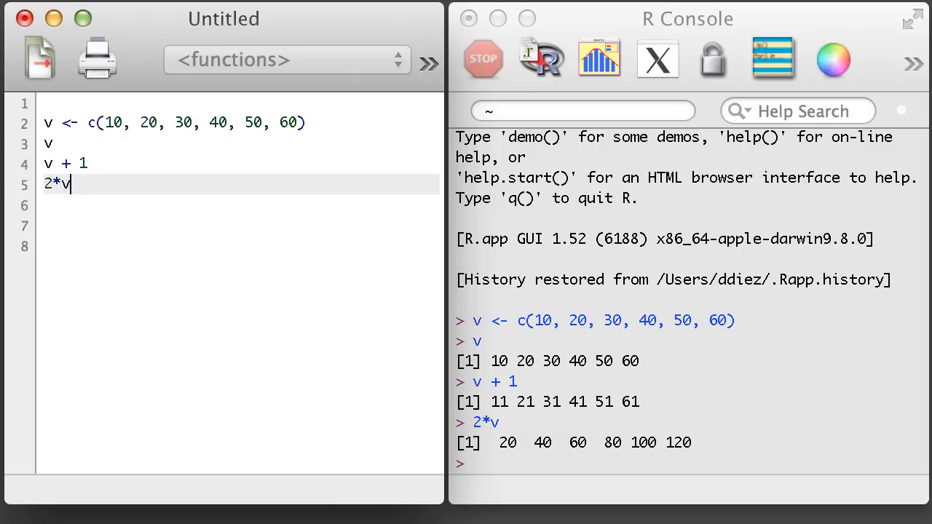
Assign w <- 2:7 and print w, showing 2 through 7.
{"action": "type", "text": "w"}
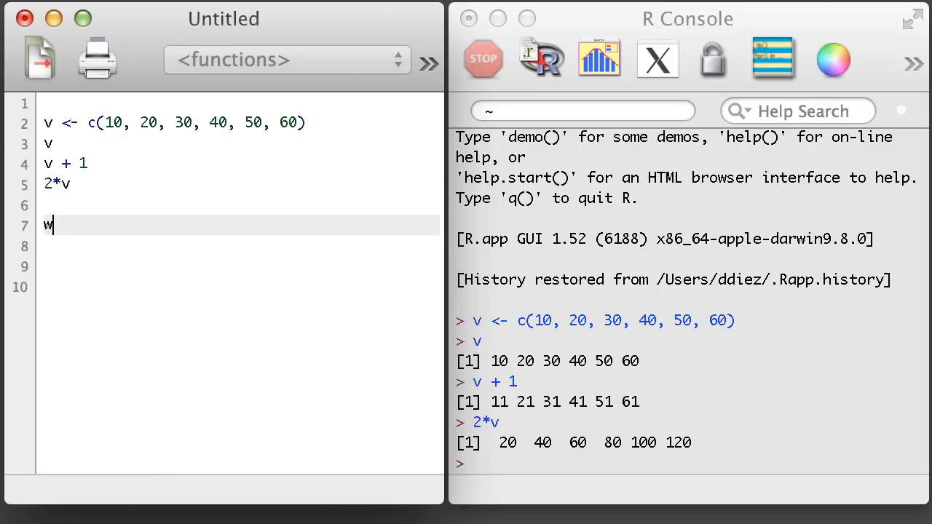
{"action": "type", "text": "<- 2:7"}
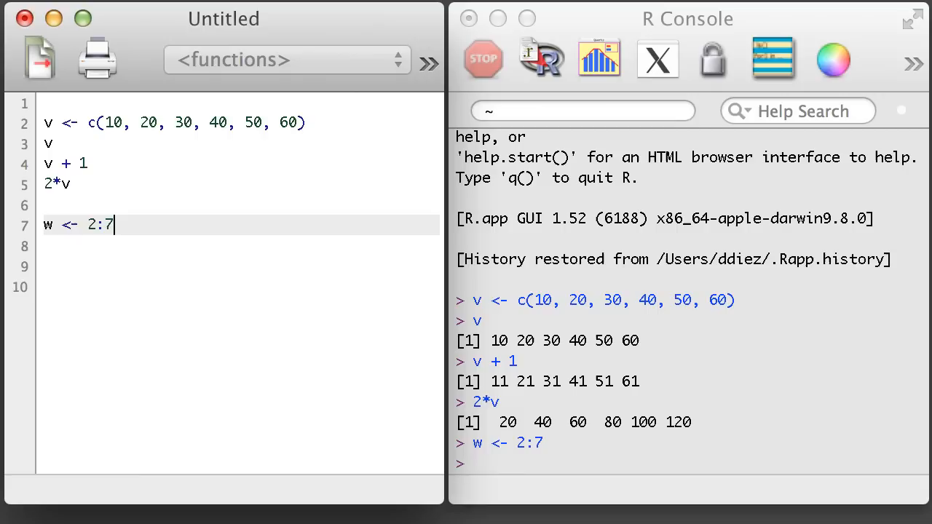
{"action": "key", "text": "Return"}
{"action": "type", "text": "w"}
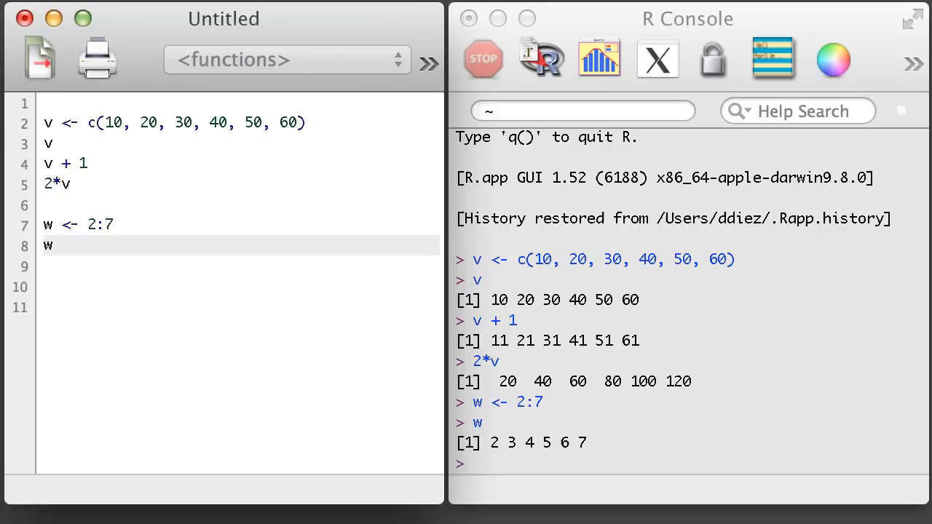
{"action": "key", "text": "Return"}
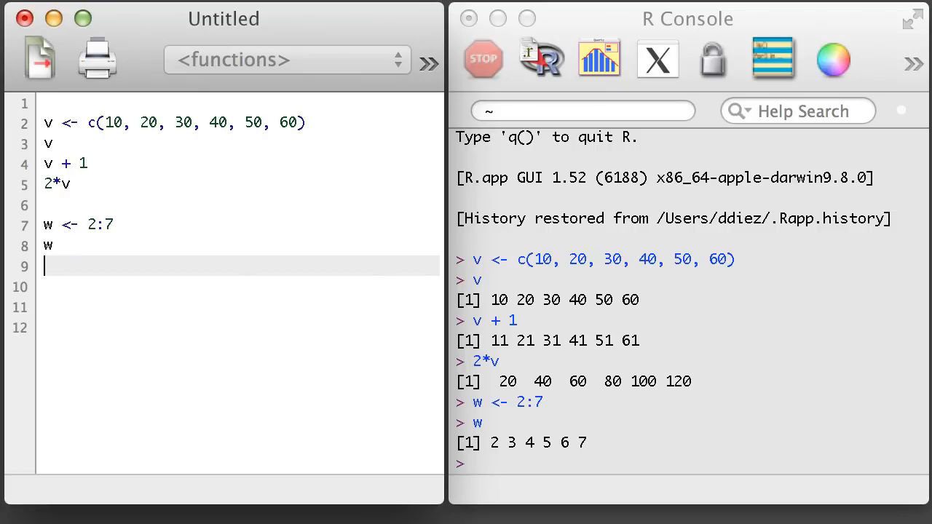
{"action": "type", "text": "v*w"}
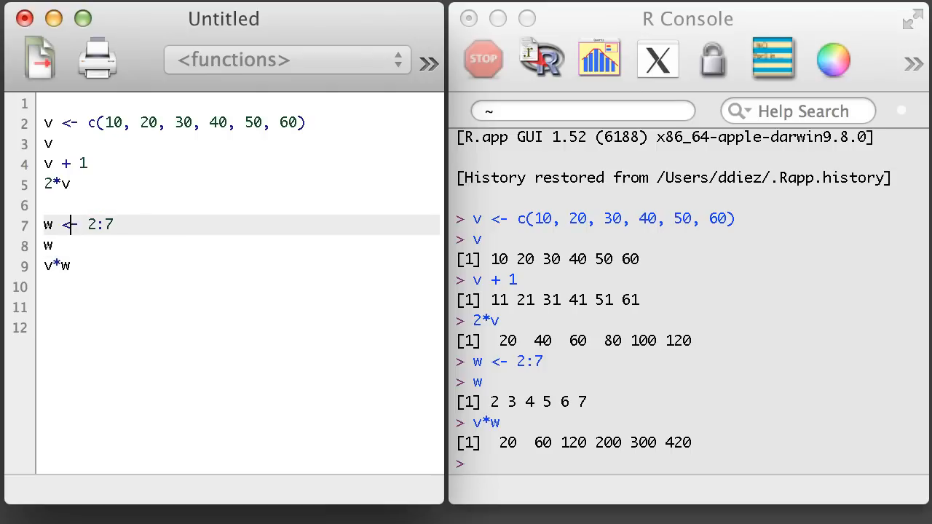
{"action": "type", "text": "c"}
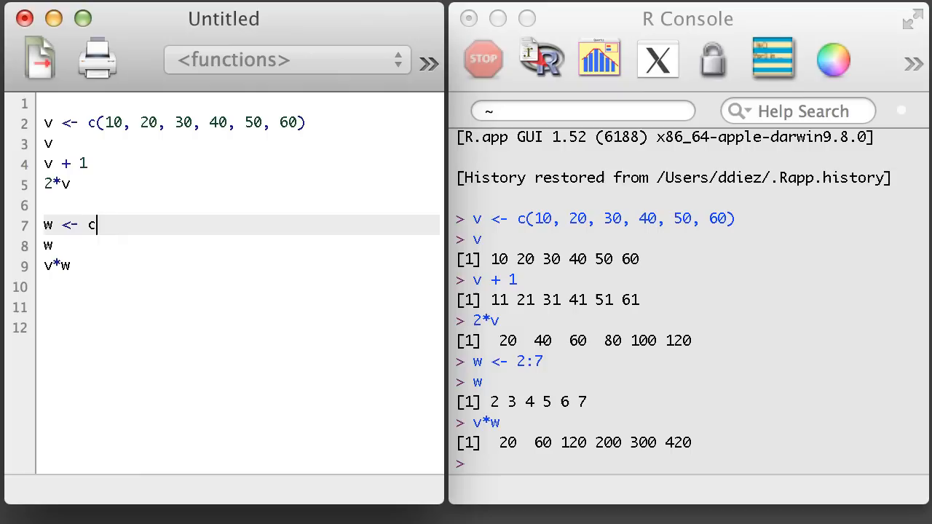
{"action": "type", "text": "(5, 10)"}
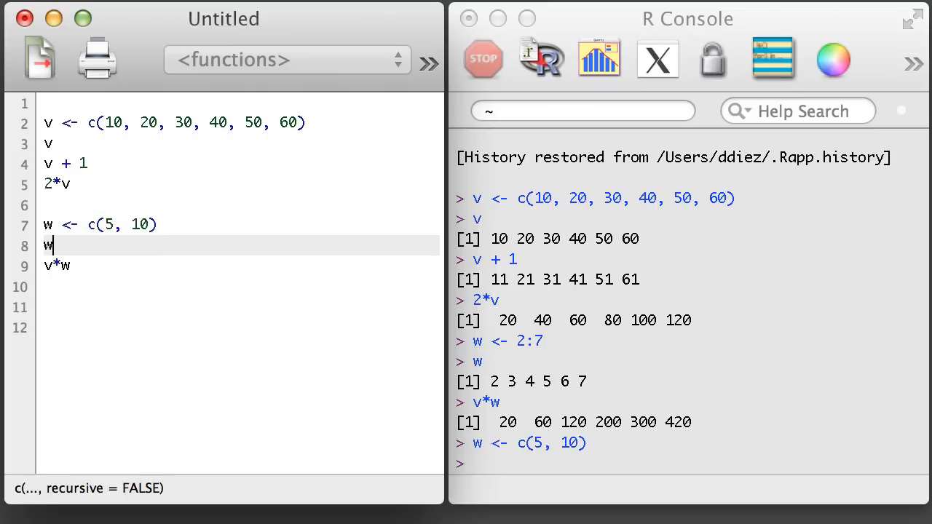
{"action": "key", "text": "Return"}
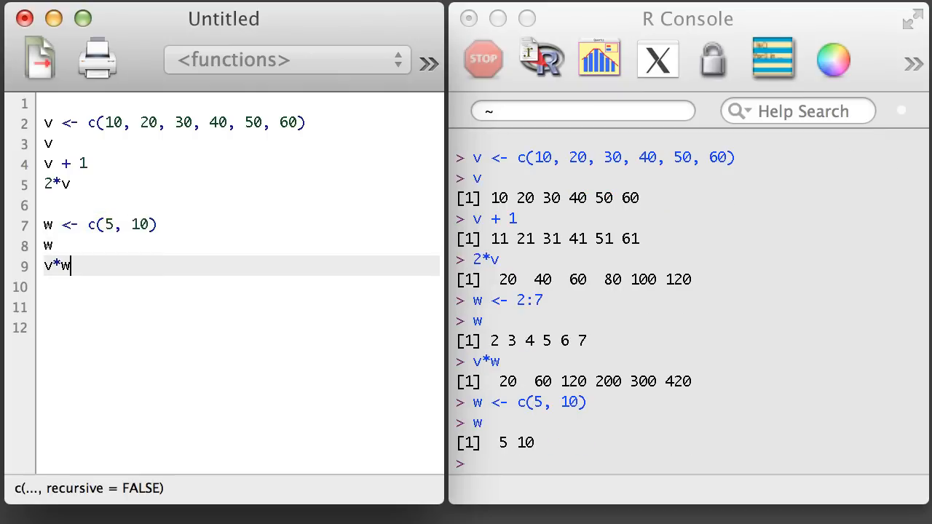
{"action": "key", "text": "Return"}
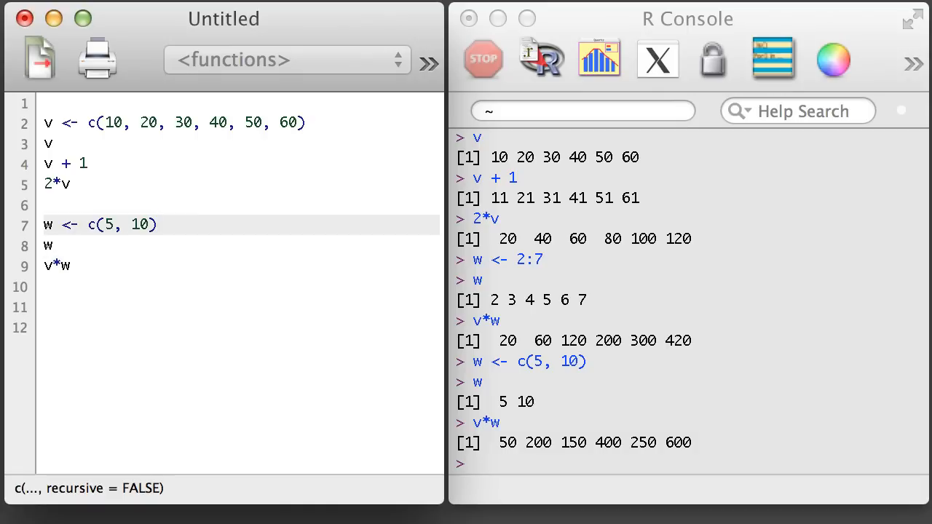
Redefine w as seq(5, 20, 5) and rerun w and v*w, triggering the length-mismatch warning.
{"action": "type", "text": "se"}
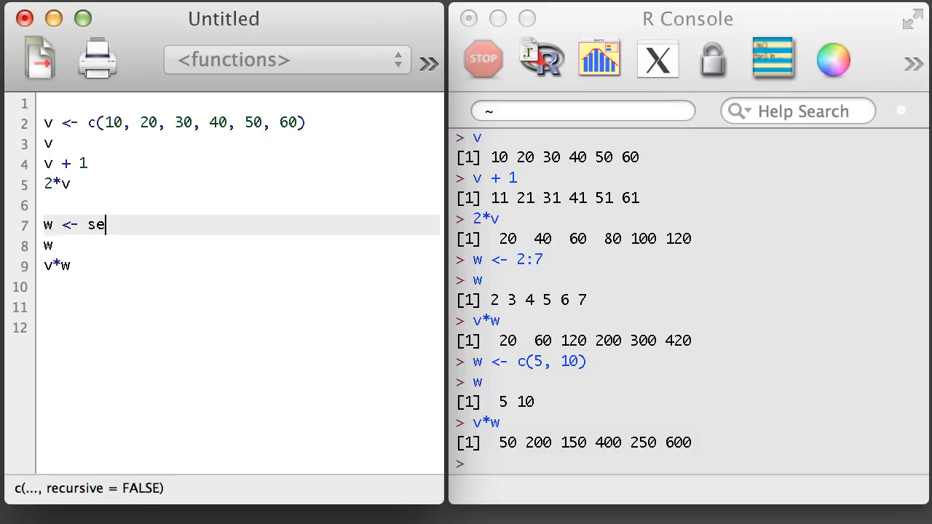
{"action": "type", "text": "q("}
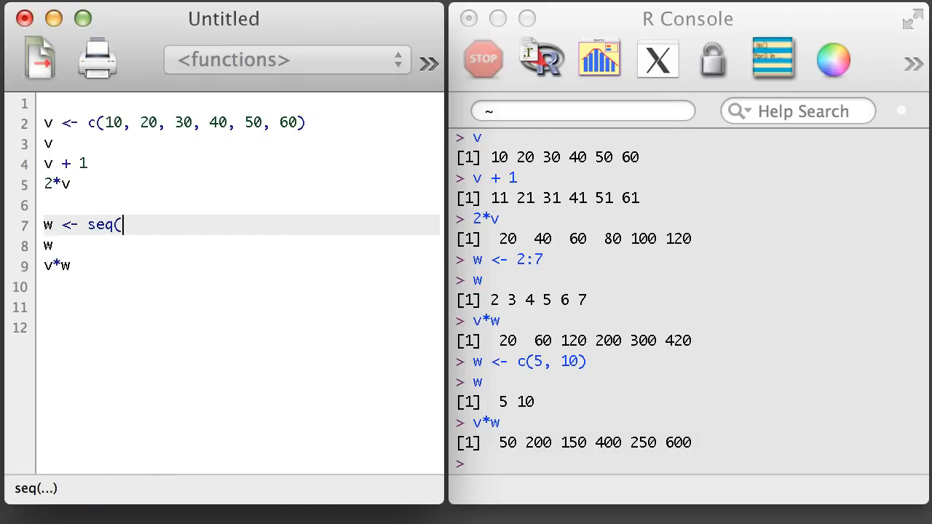
{"action": "type", "text": "5, 20, 5"}
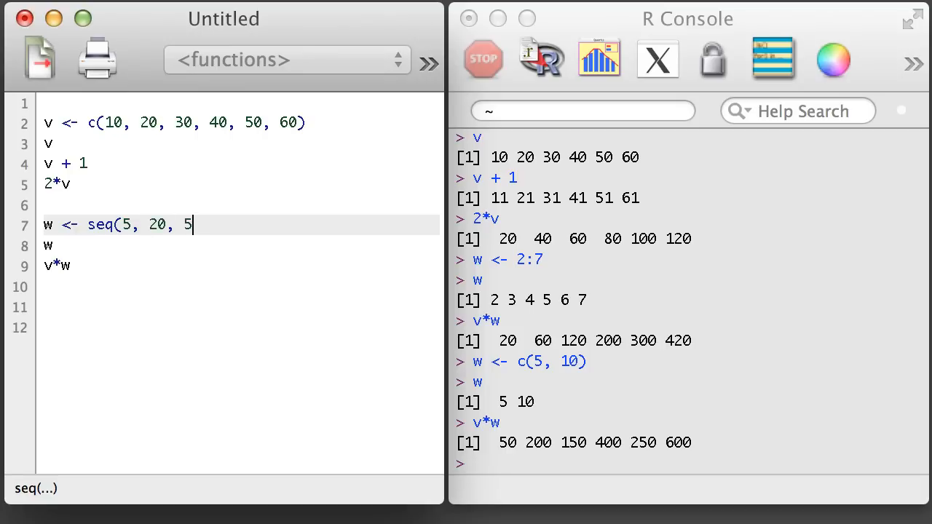
{"action": "key", "text": "Return"}
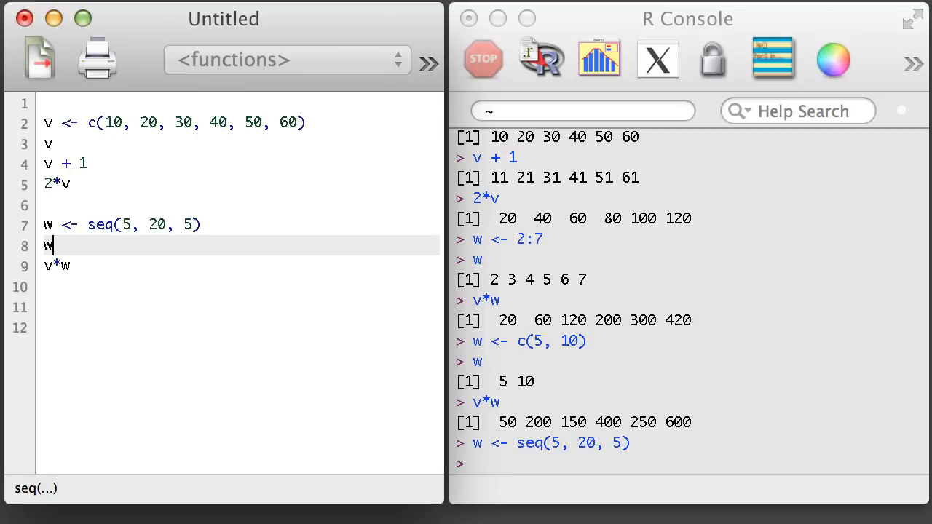
{"action": "key", "text": "Return"}
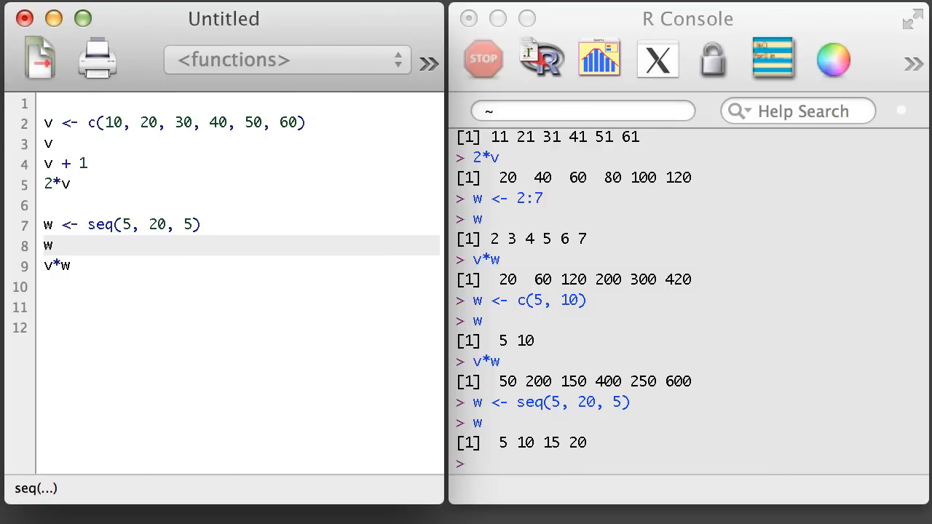
{"action": "key", "text": "Return"}
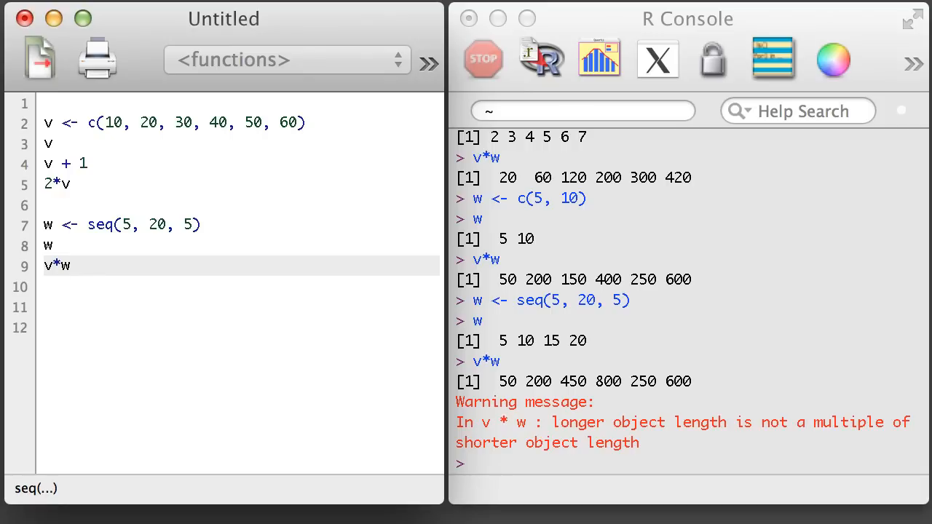
{"action": "left_click", "coordinate": [65, 265]}
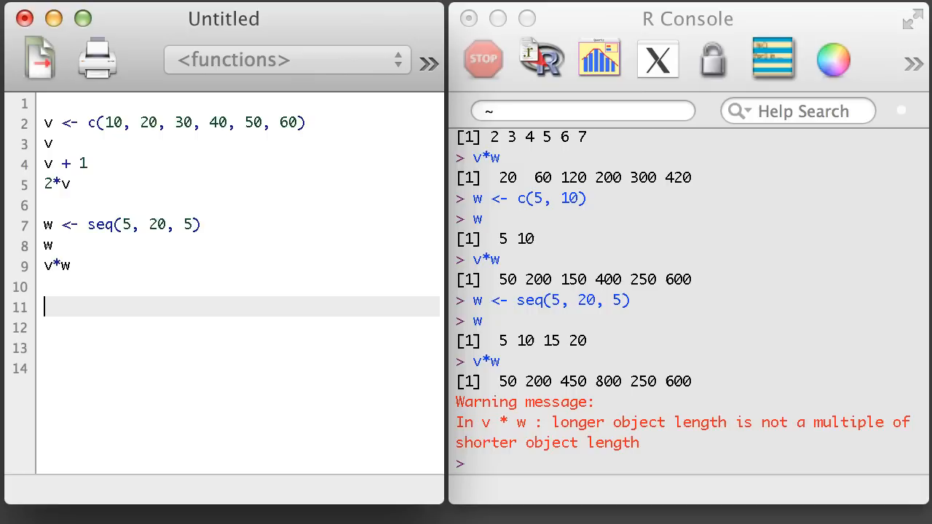
Compute v^2 (100 to 3600) and assign p <- 2:7.
{"action": "type", "text": "v^2"}
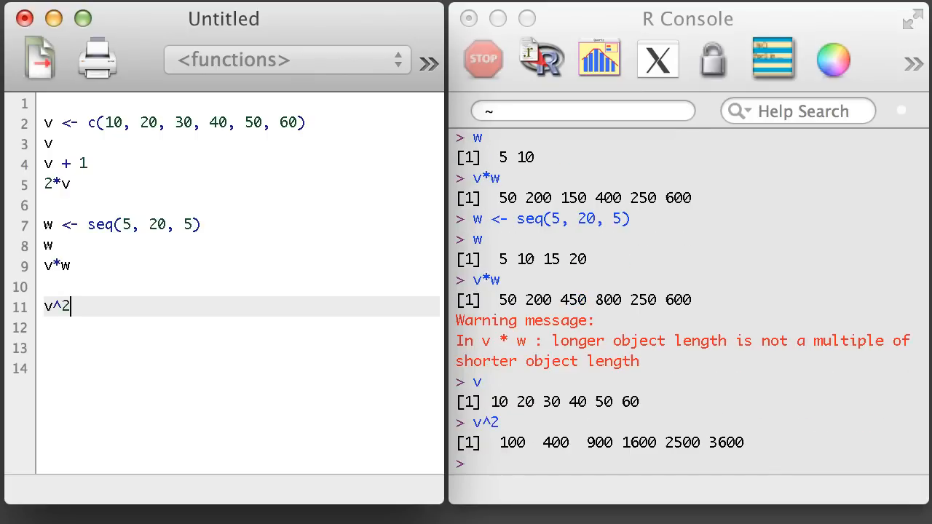
{"action": "type", "text": "p <-"}
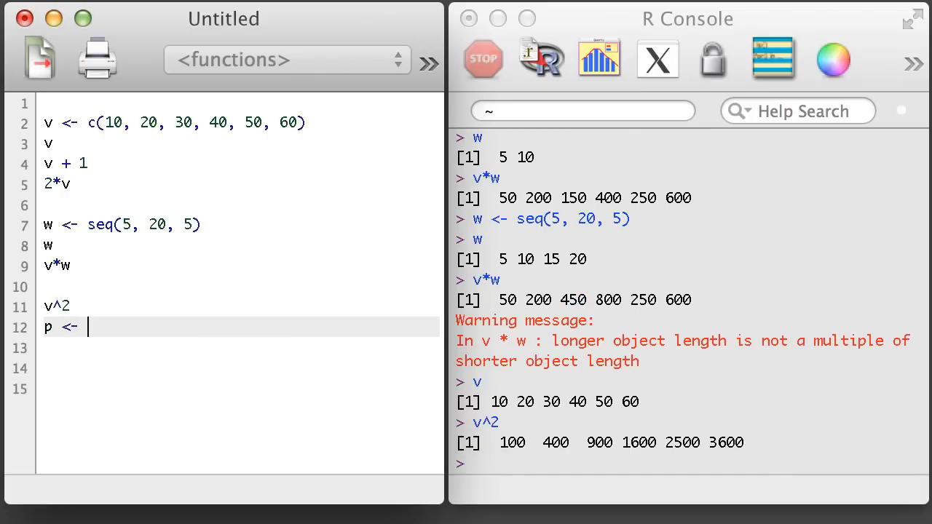
{"action": "type", "text": "2:7"}
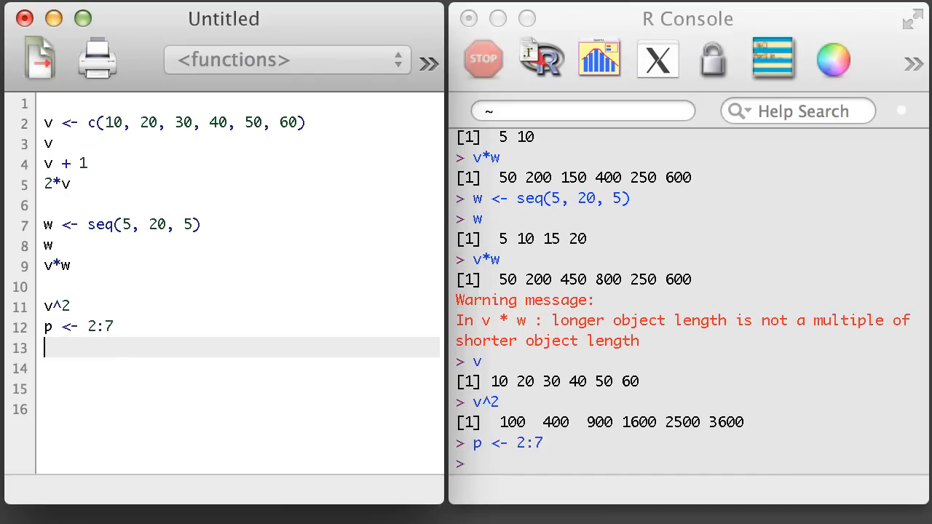
Print p and compute v^p up to 2.79936e+12, then begin a sqrt line.
{"action": "type", "text": "p"}
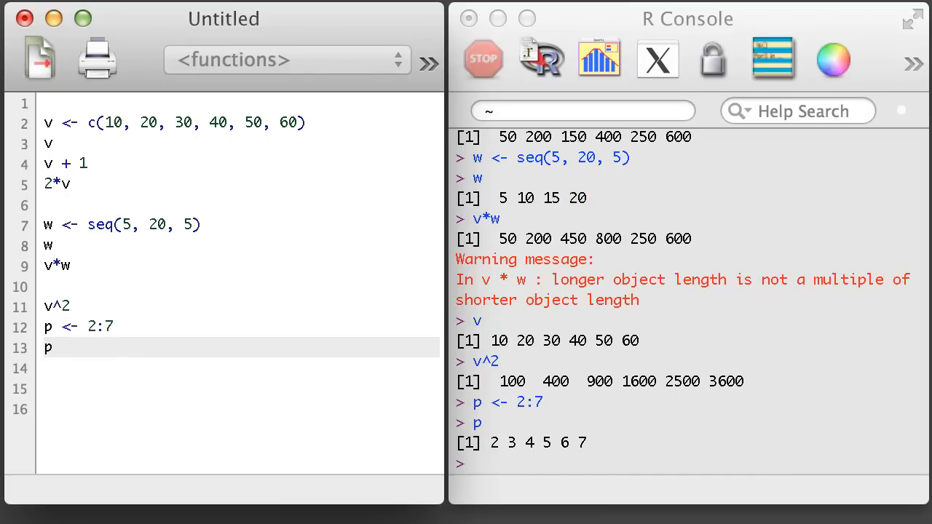
{"action": "type", "text": "v^"}
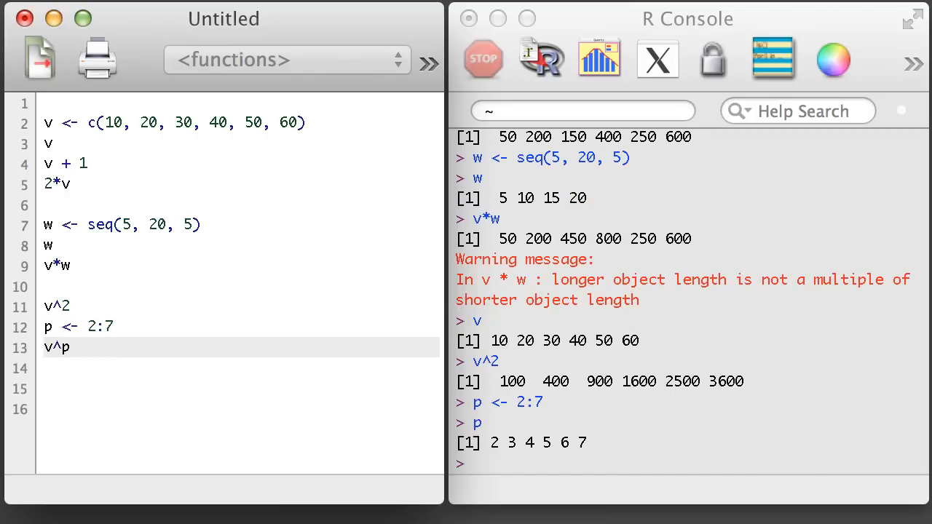
{"action": "key", "text": "Return"}
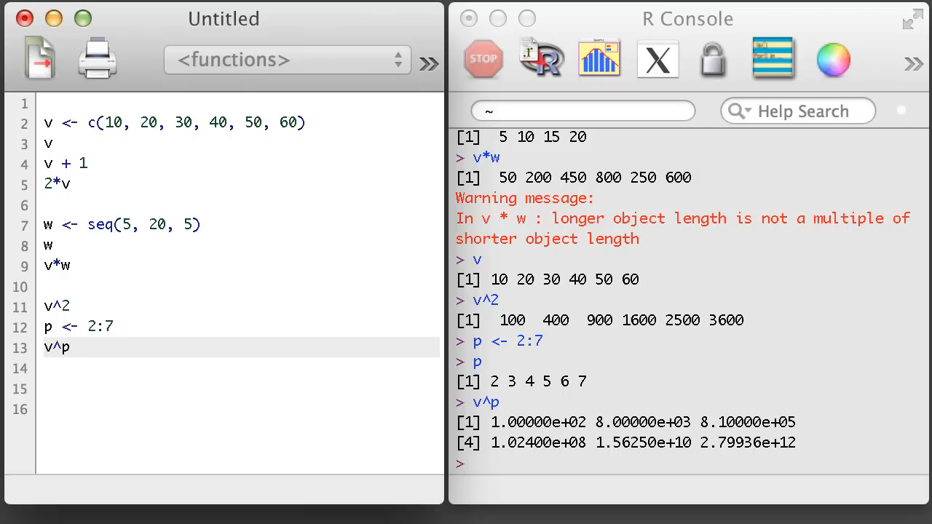
{"action": "type", "text": "sqrt"}
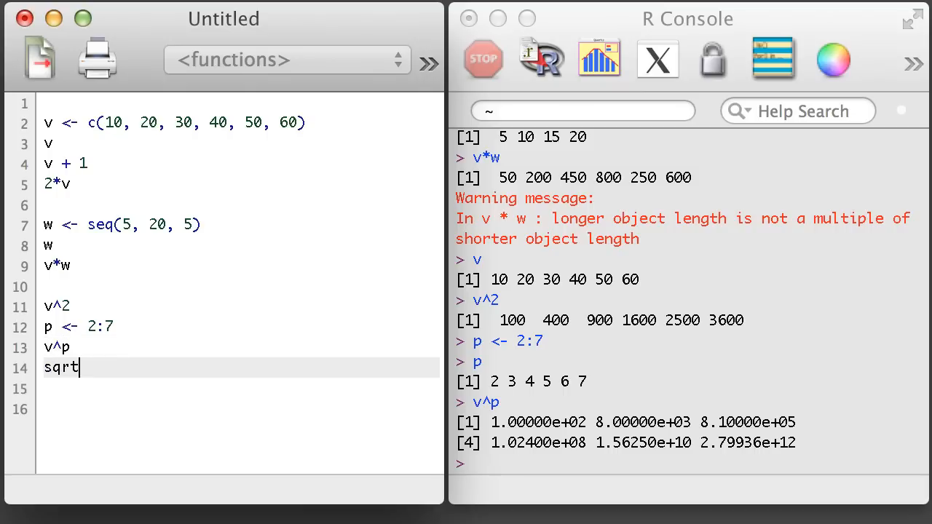